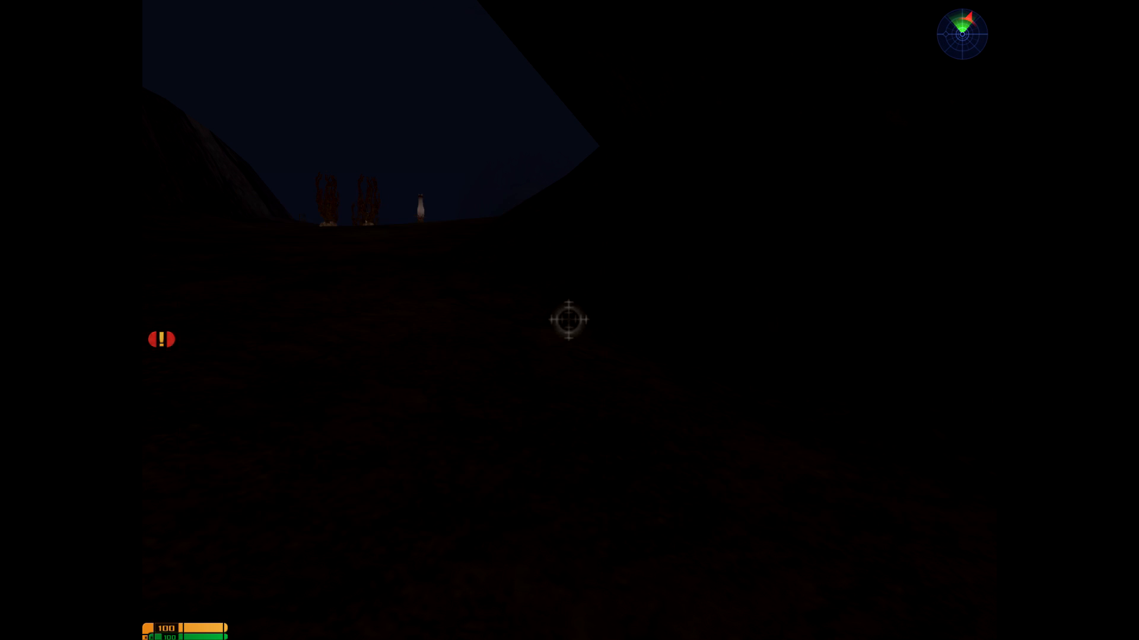
mouse_move(469, 317)
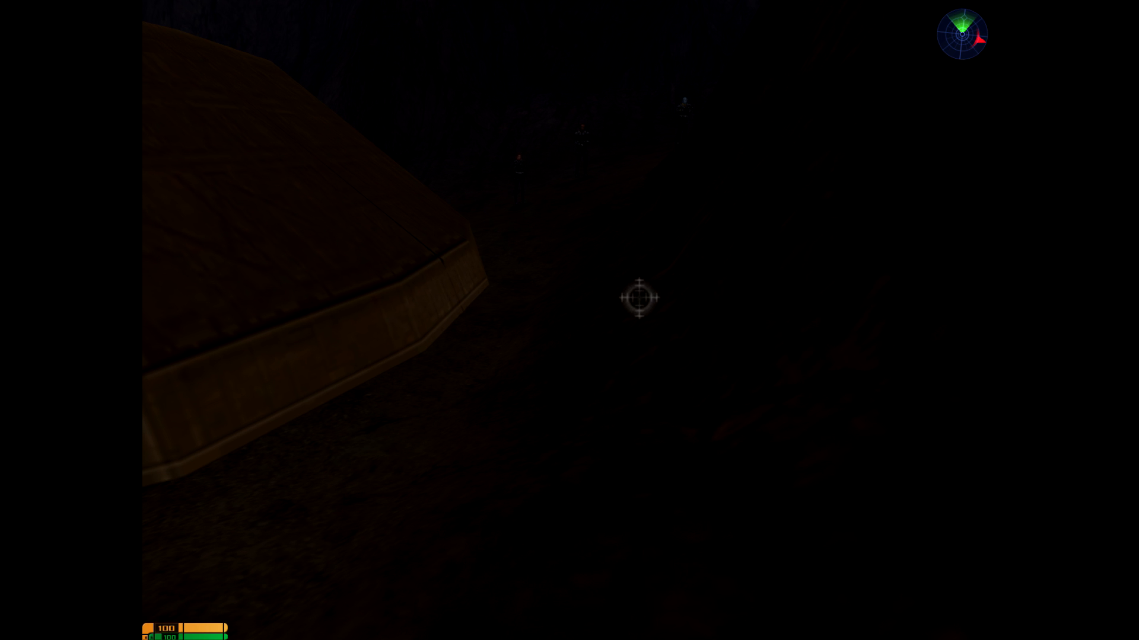
key(3)
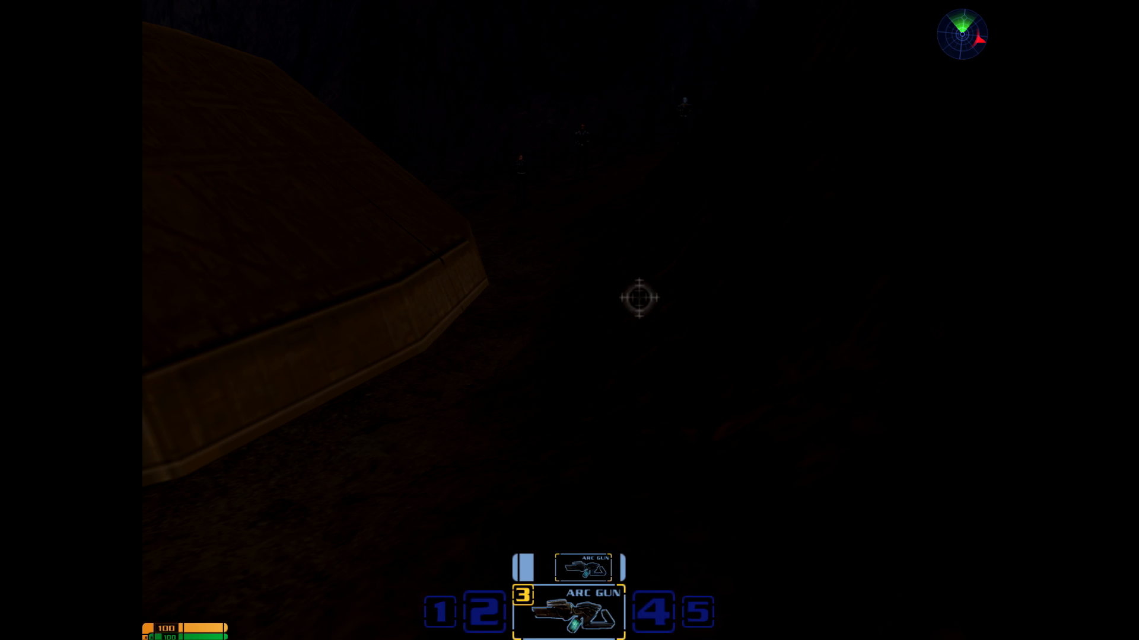
key(2)
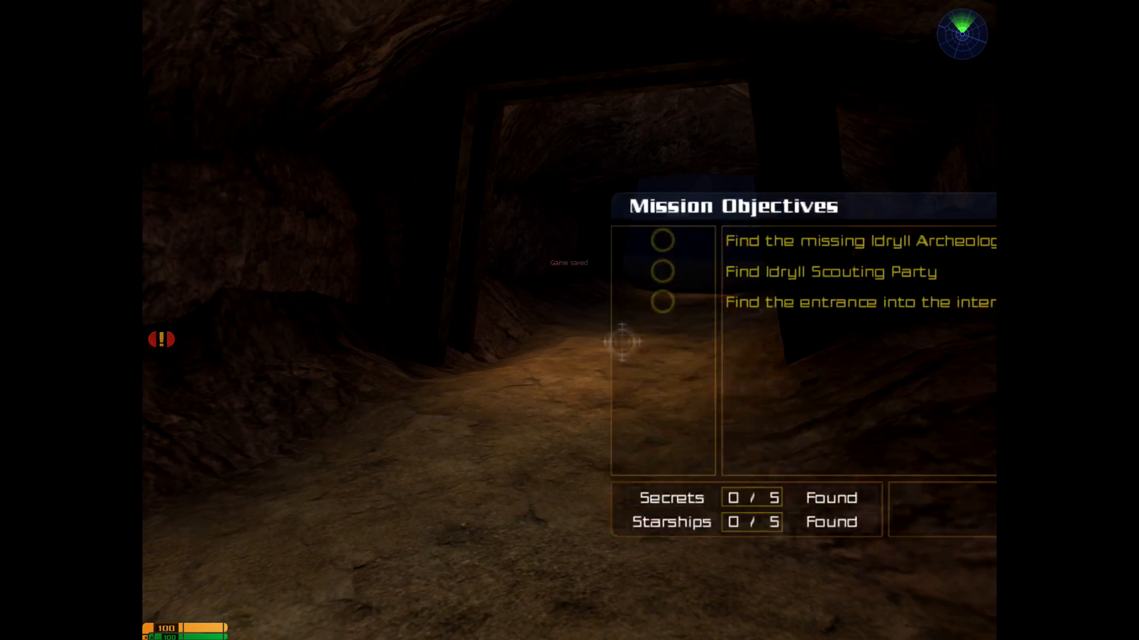
key(tab)
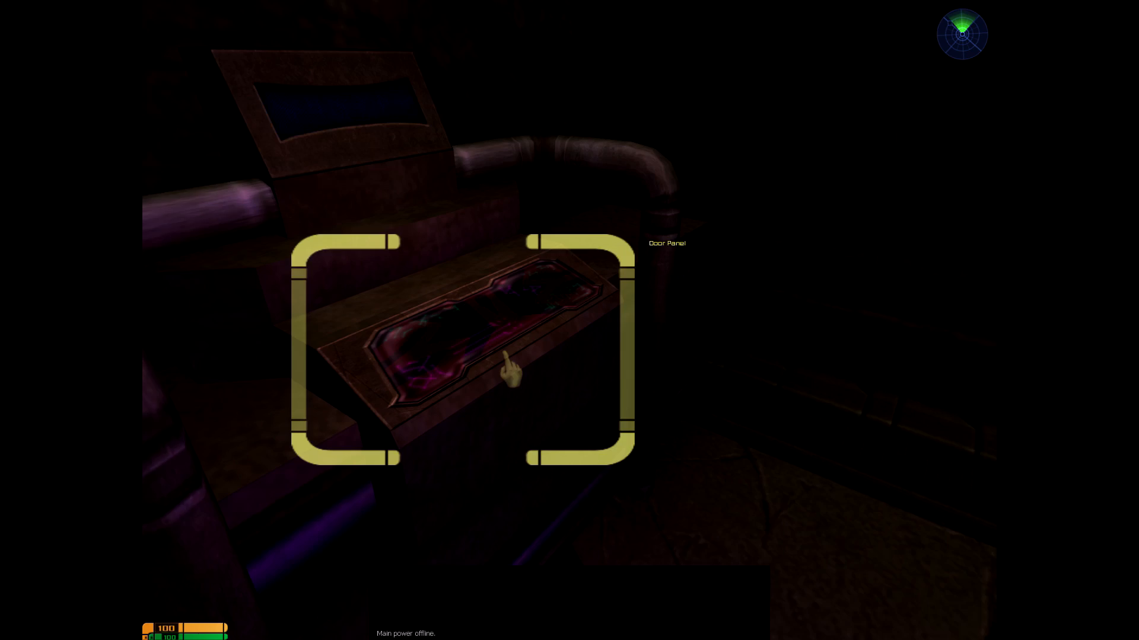
click(508, 370)
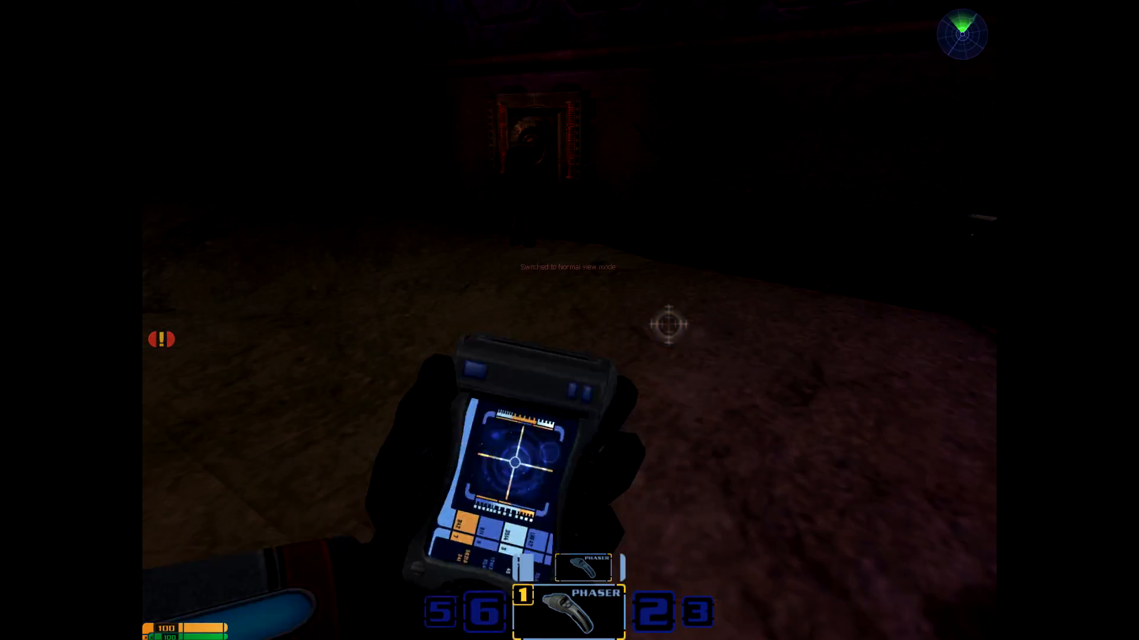
click(666, 324)
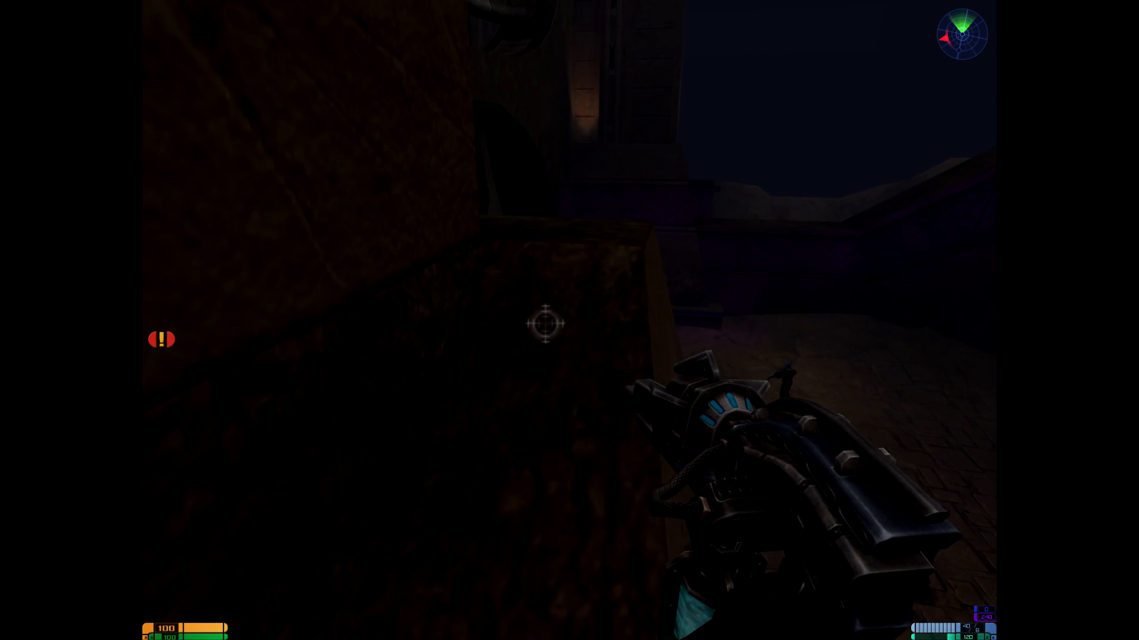
mouse_move(472, 334)
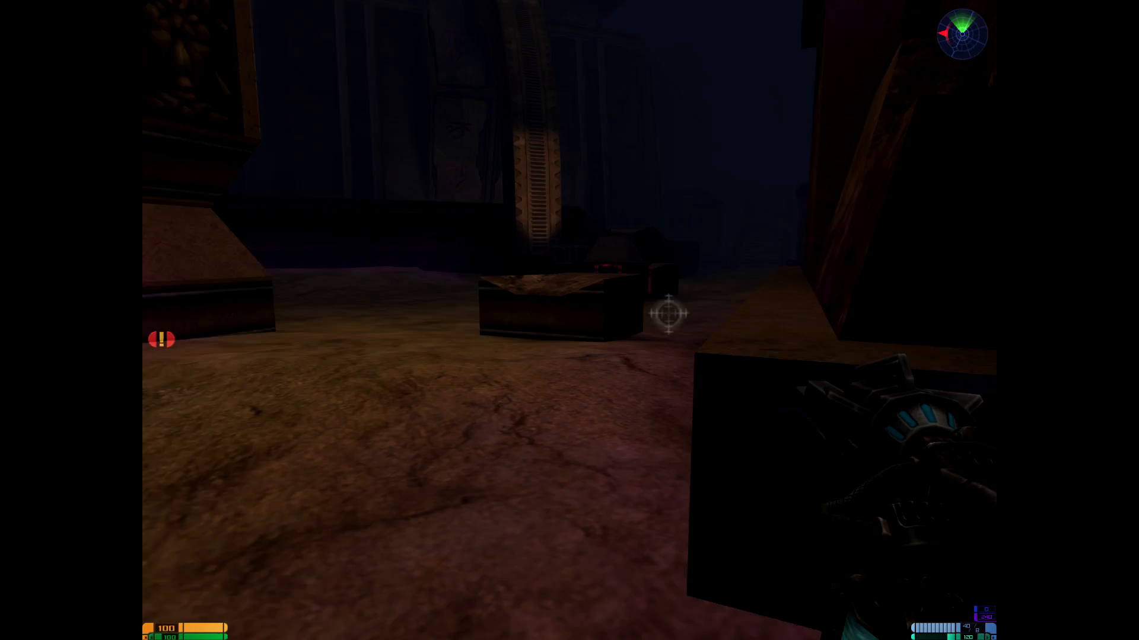
key(6)
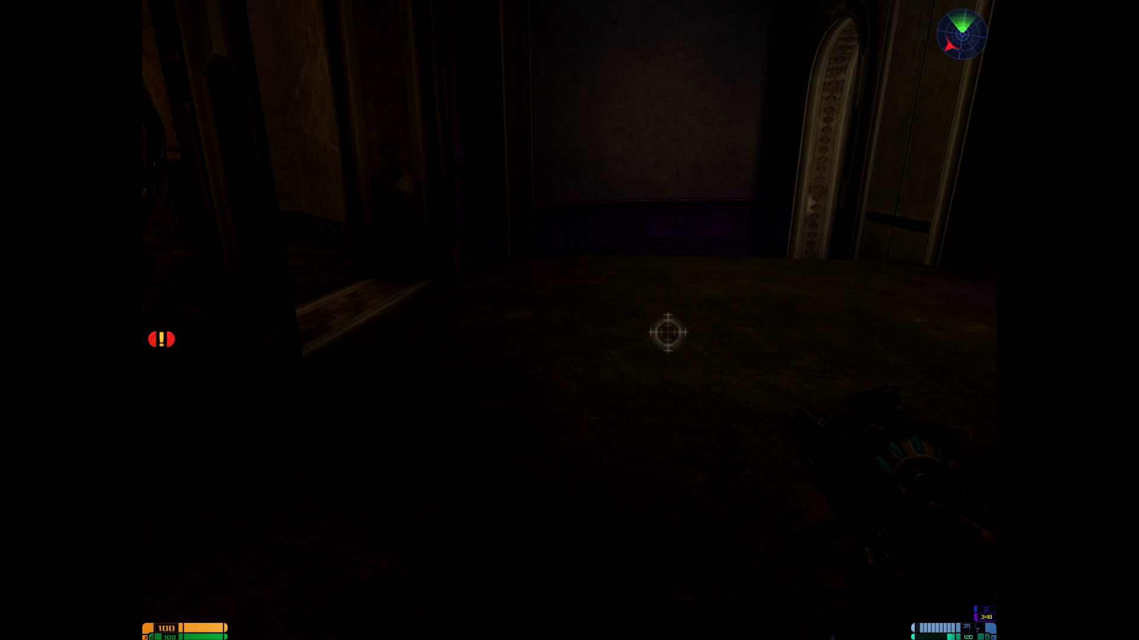
key(3)
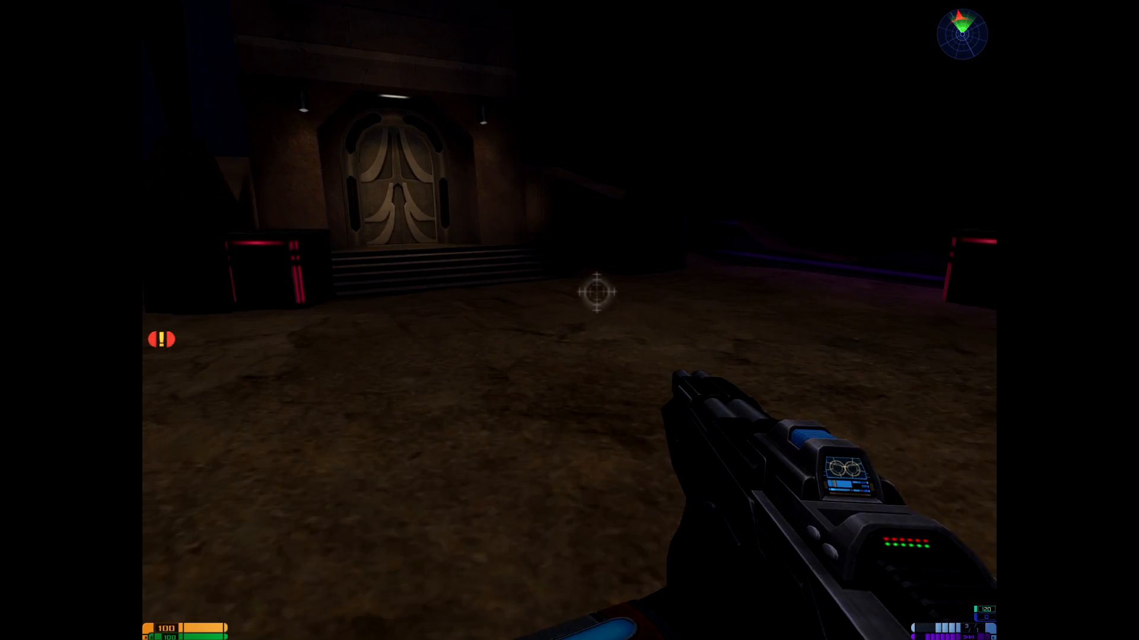
mouse_move(595, 290)
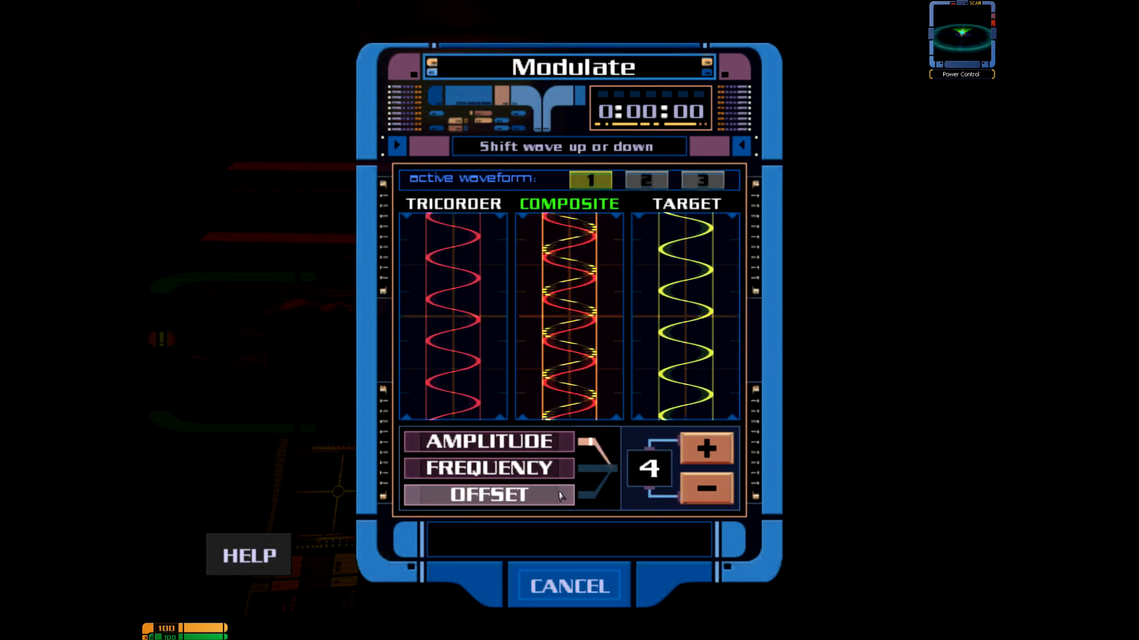
click(705, 449)
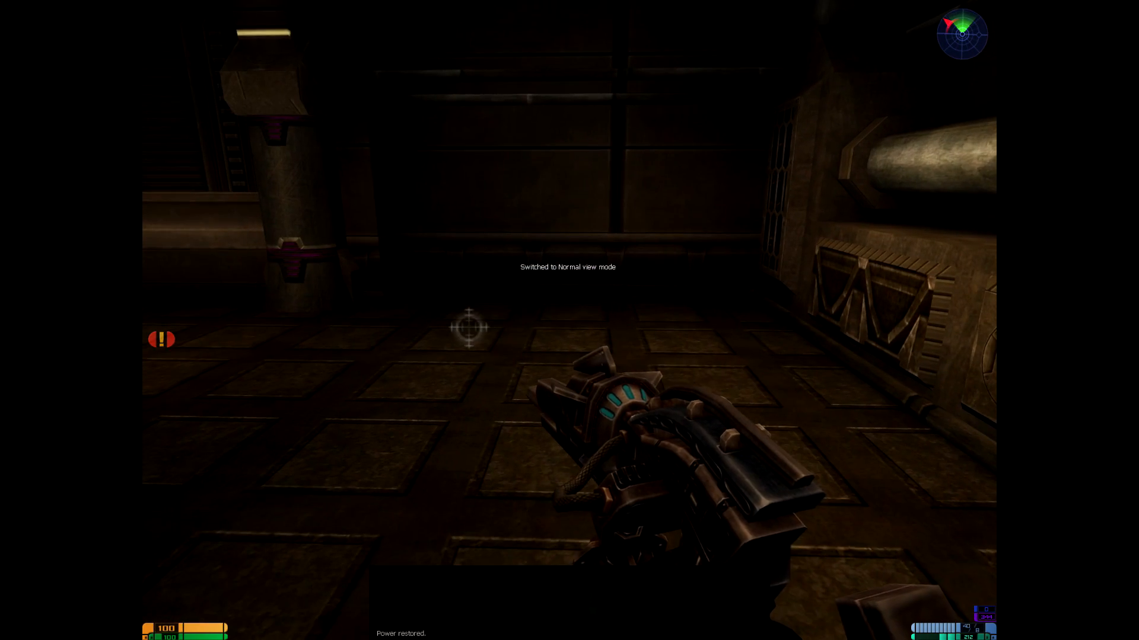
key(tab)
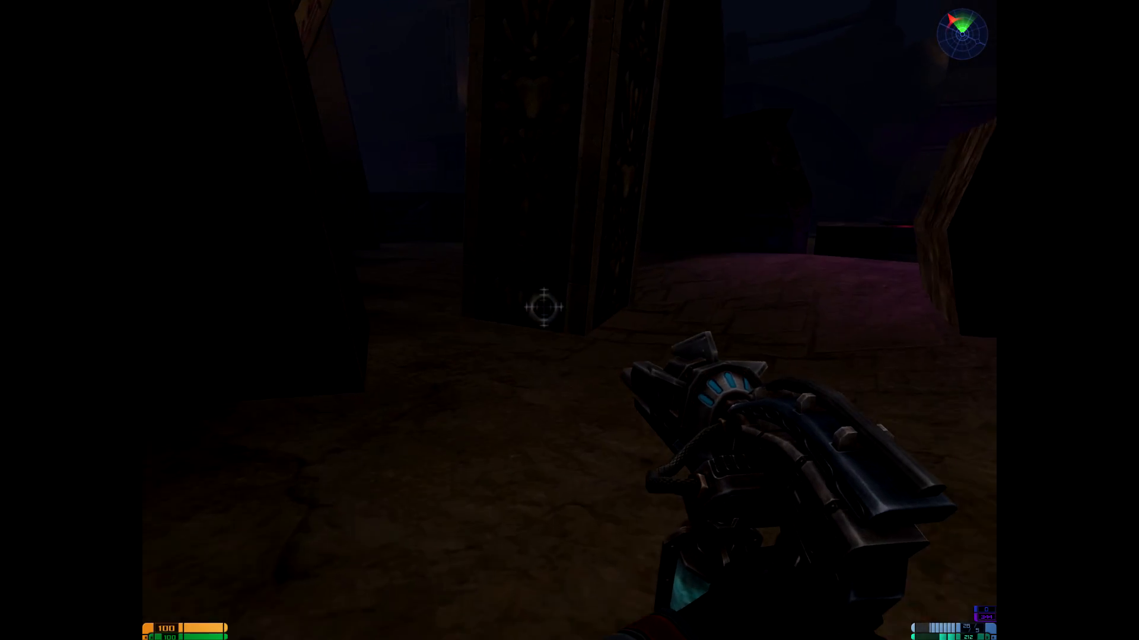
mouse_move(475, 313)
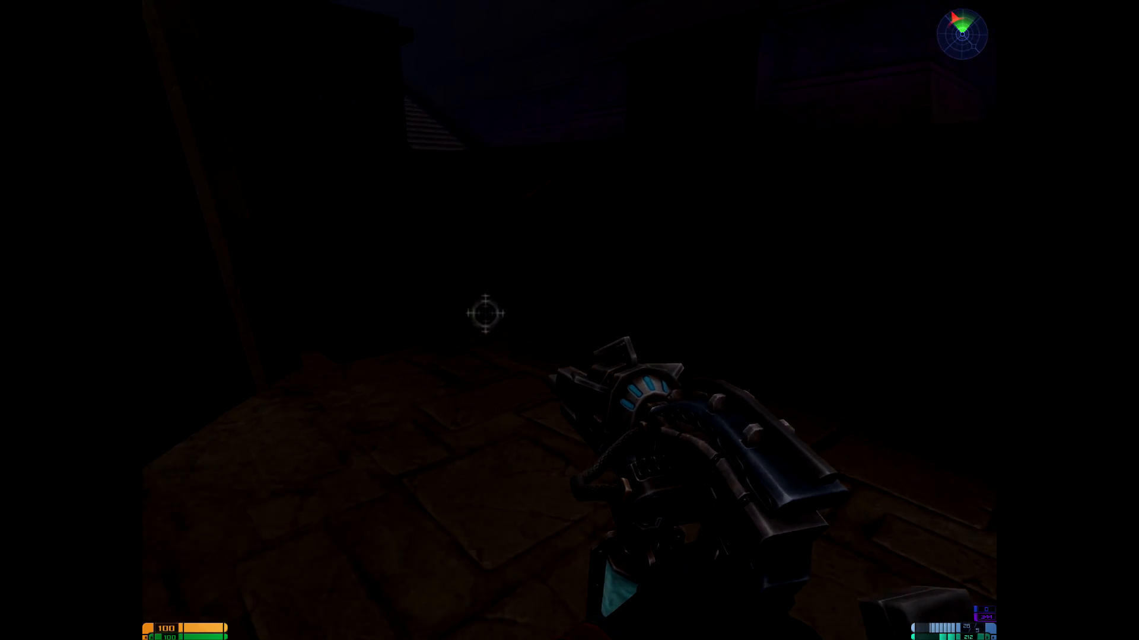
mouse_move(469, 317)
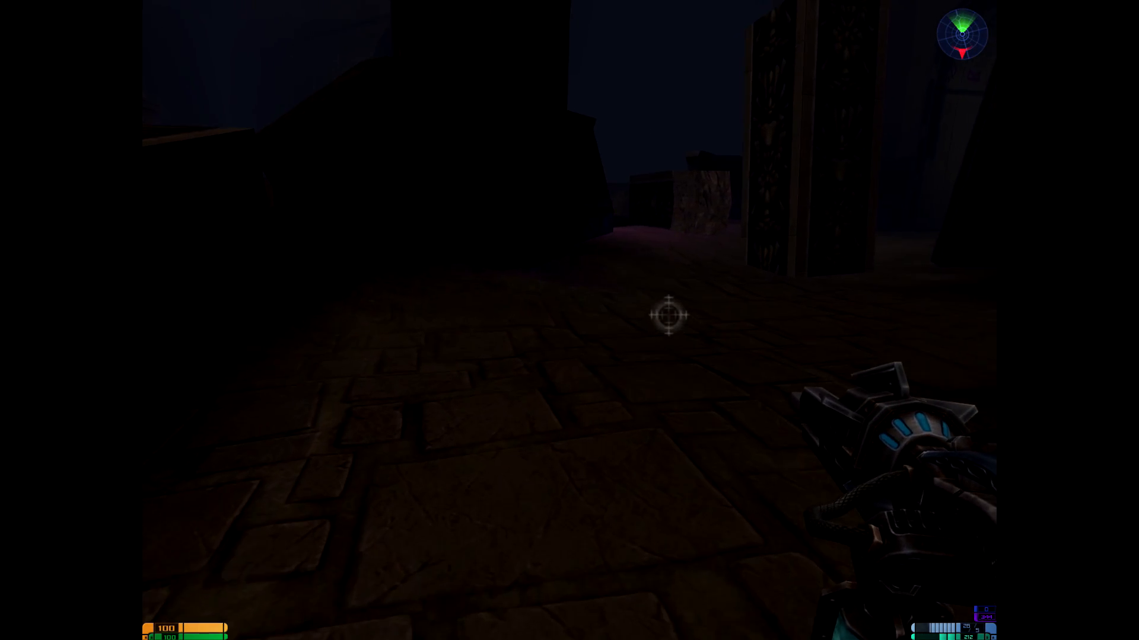
mouse_move(668, 315)
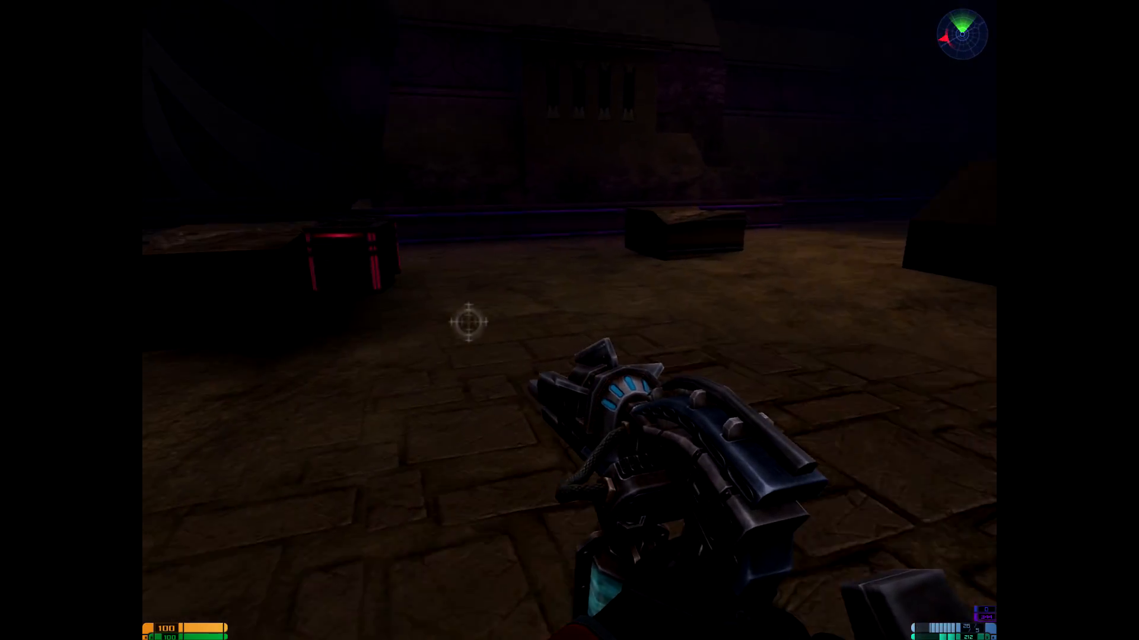
click(468, 322)
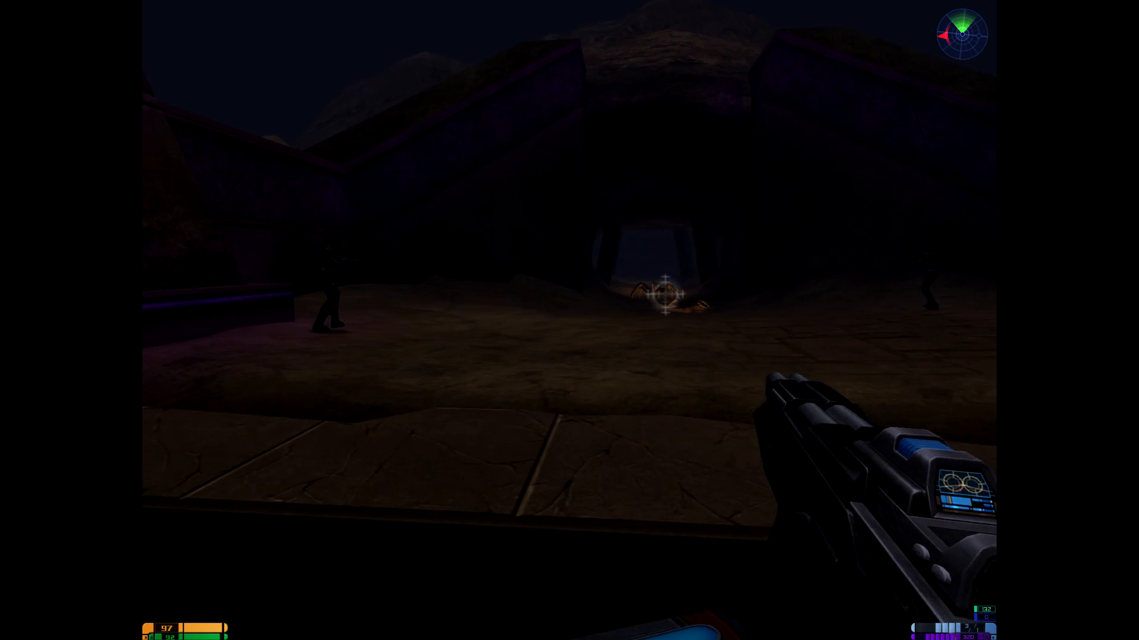
click(642, 293)
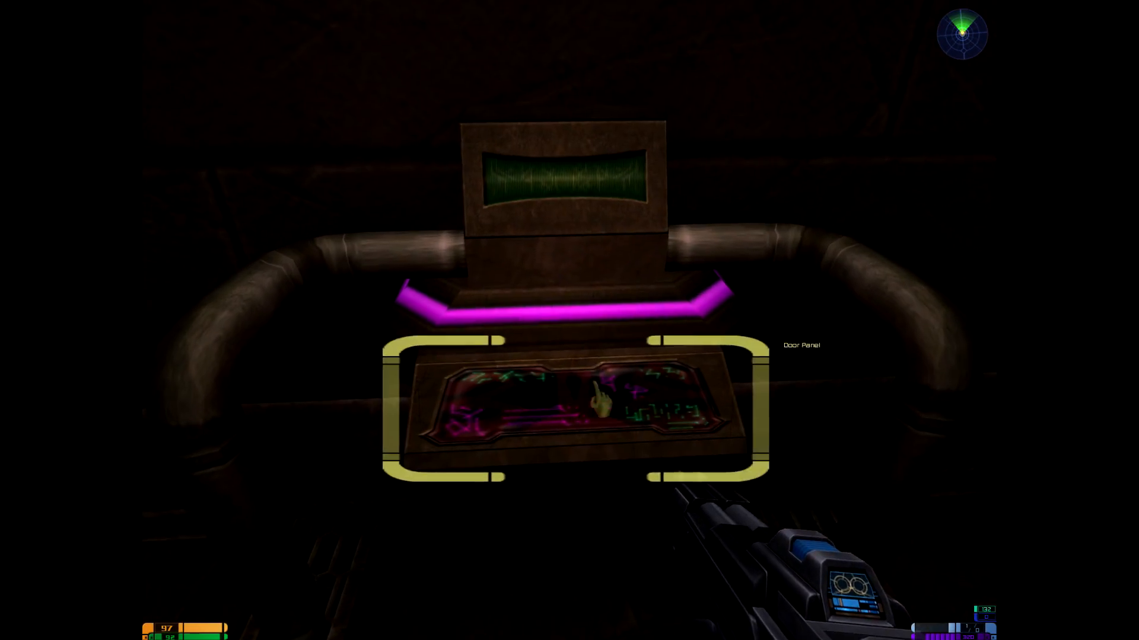
click(570, 407)
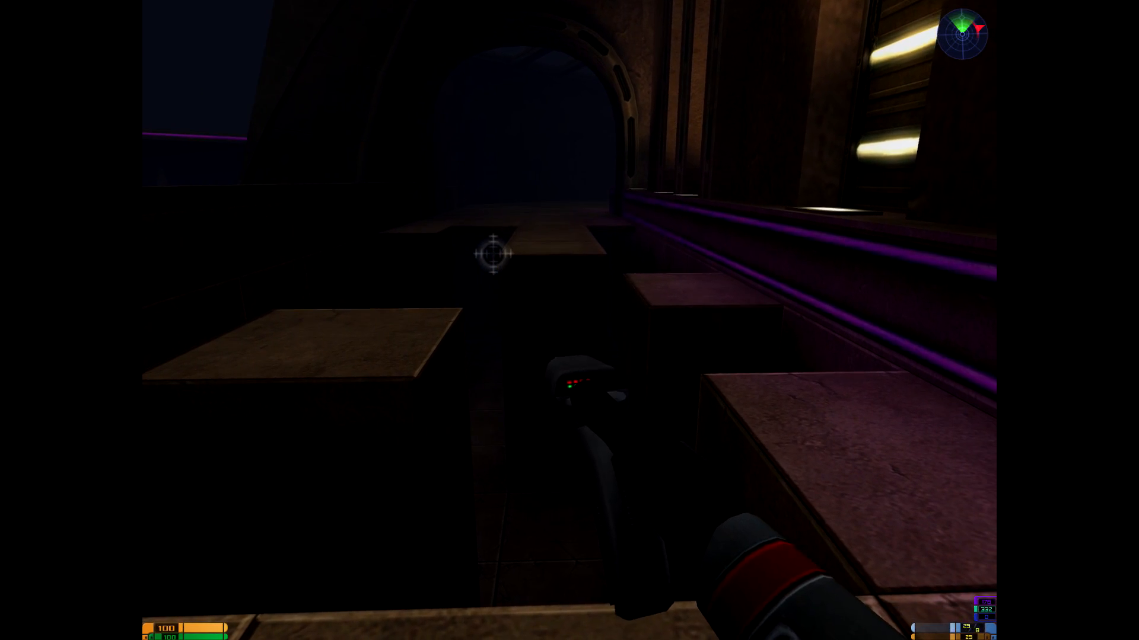
key(6)
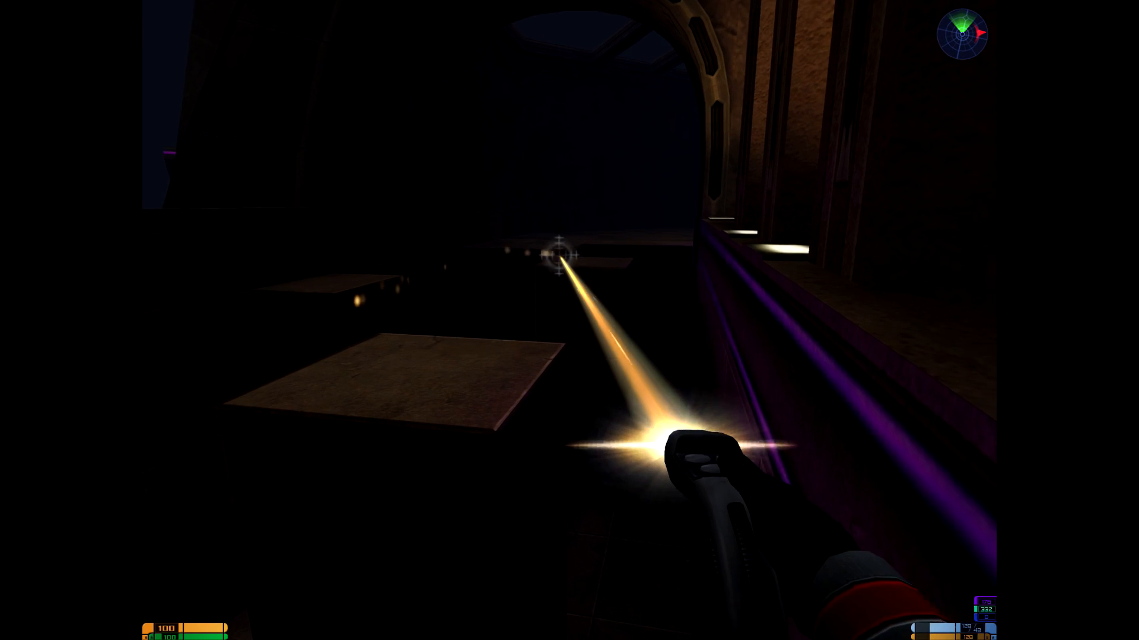
key(6)
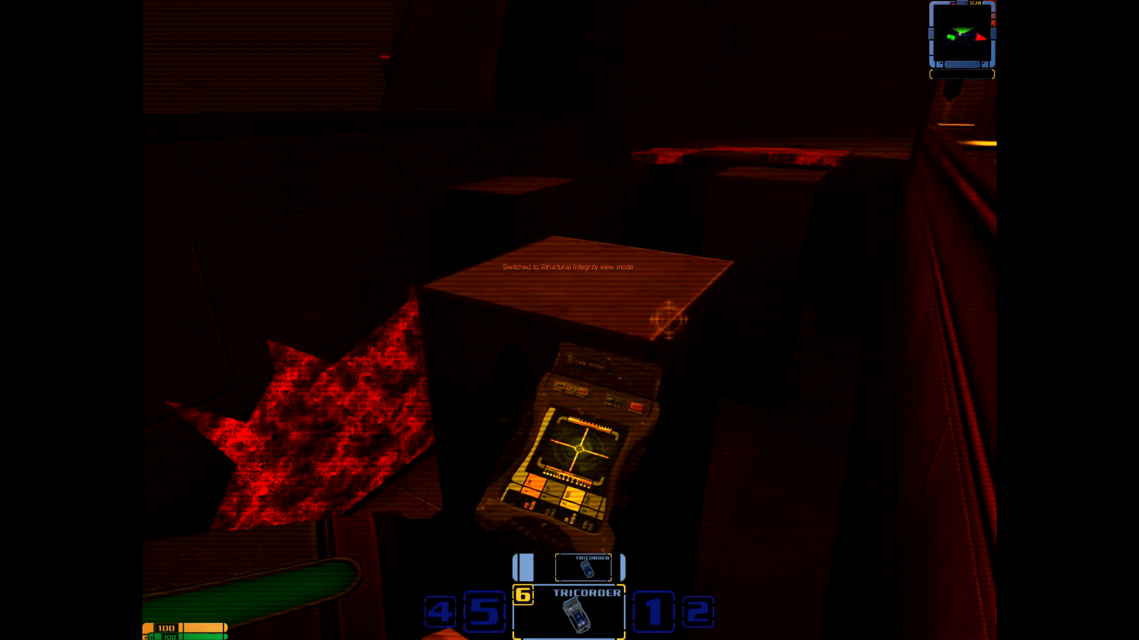
key(1)
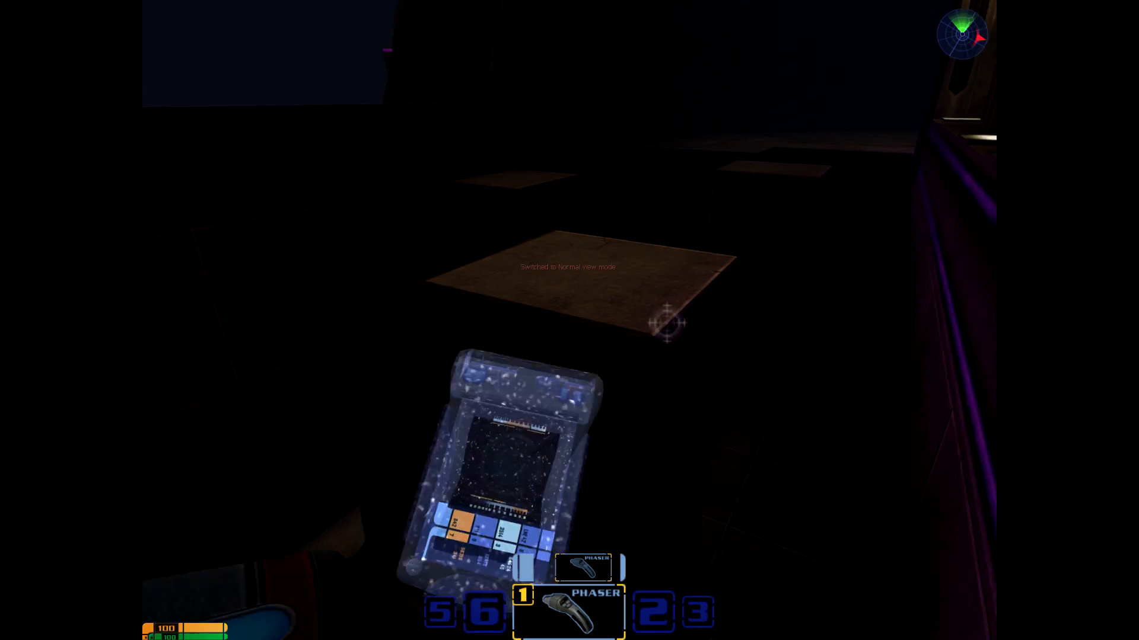
key(6)
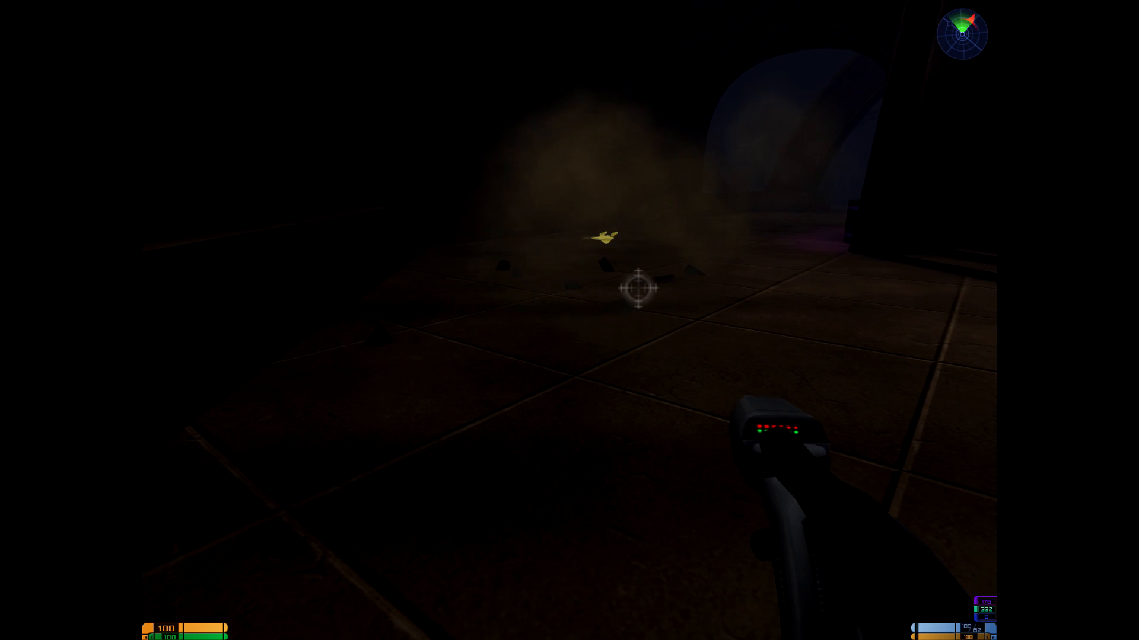
key(f6)
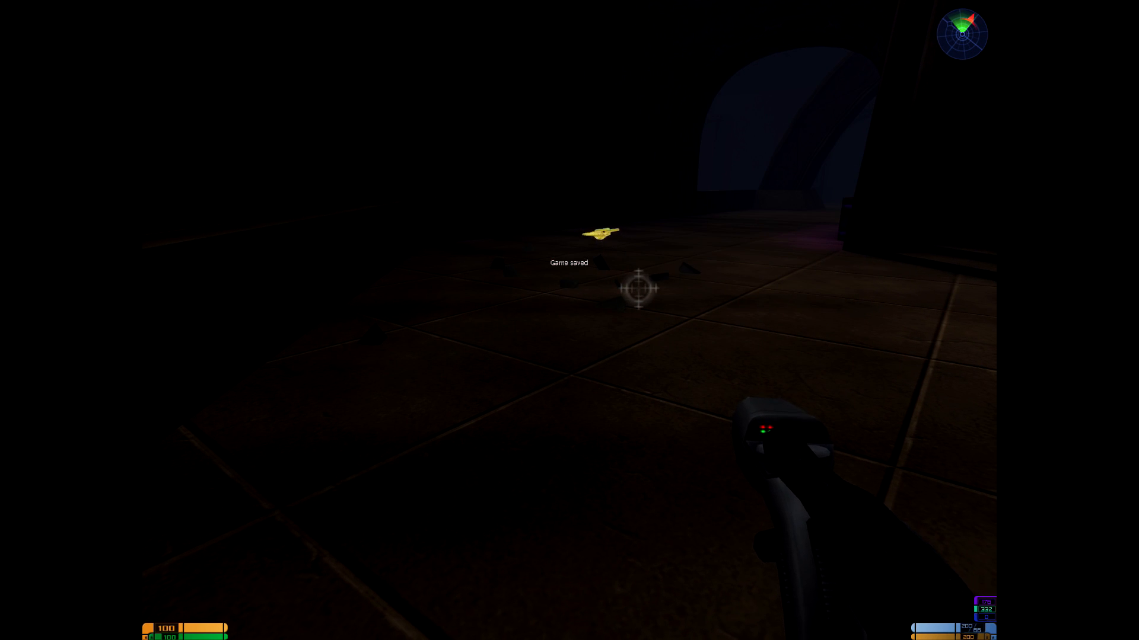
key(3)
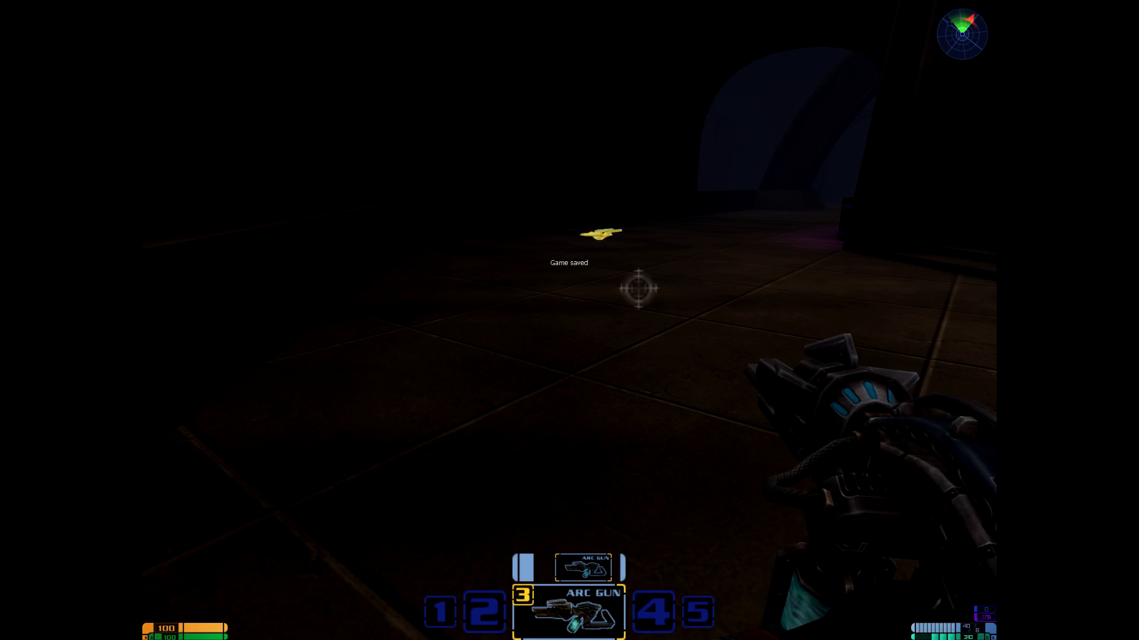
key(2)
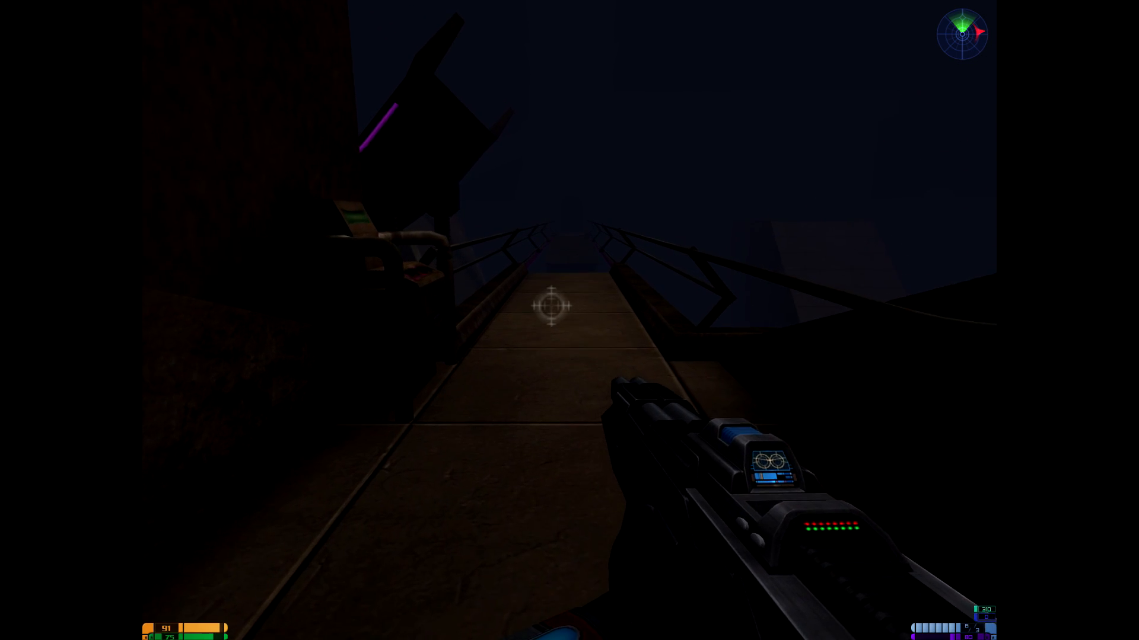
mouse_move(552, 320)
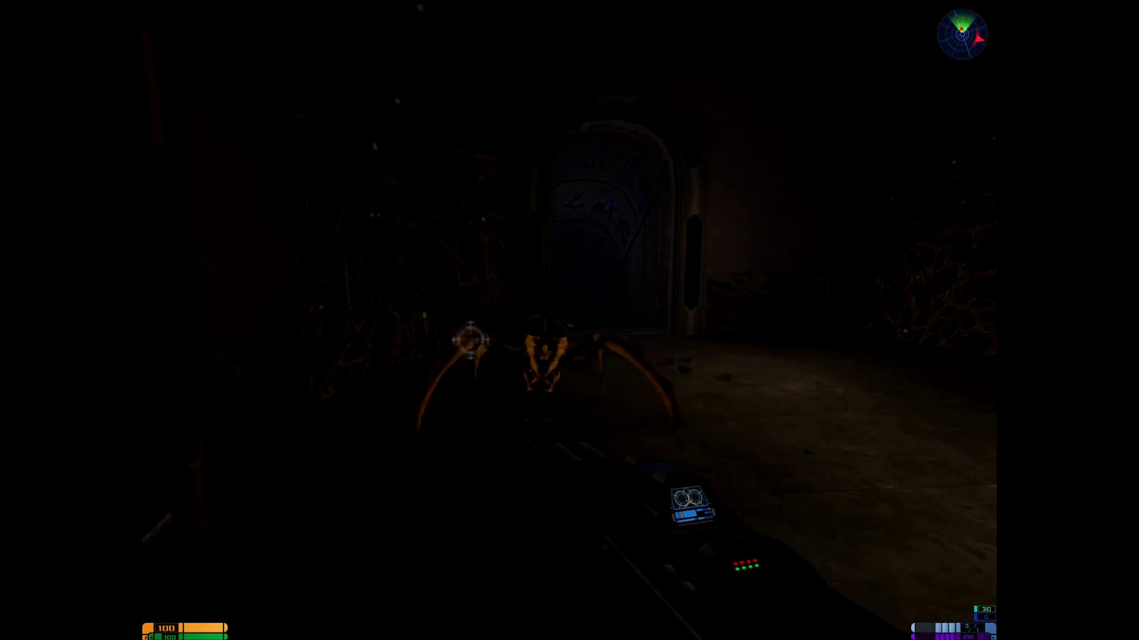
click(470, 339)
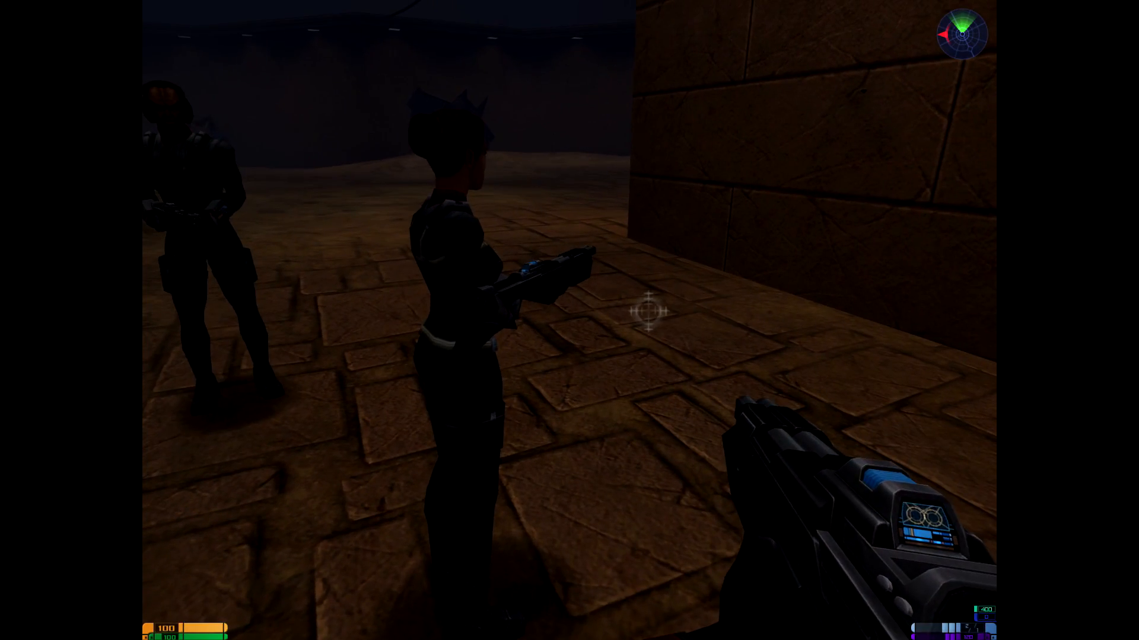
key(3)
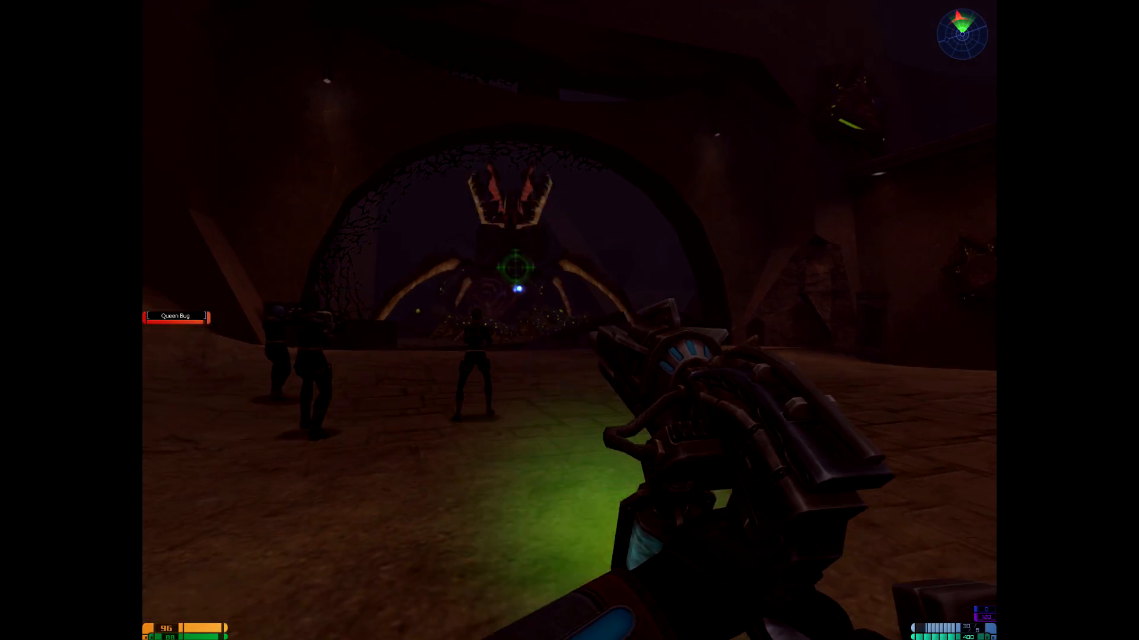
click(516, 270)
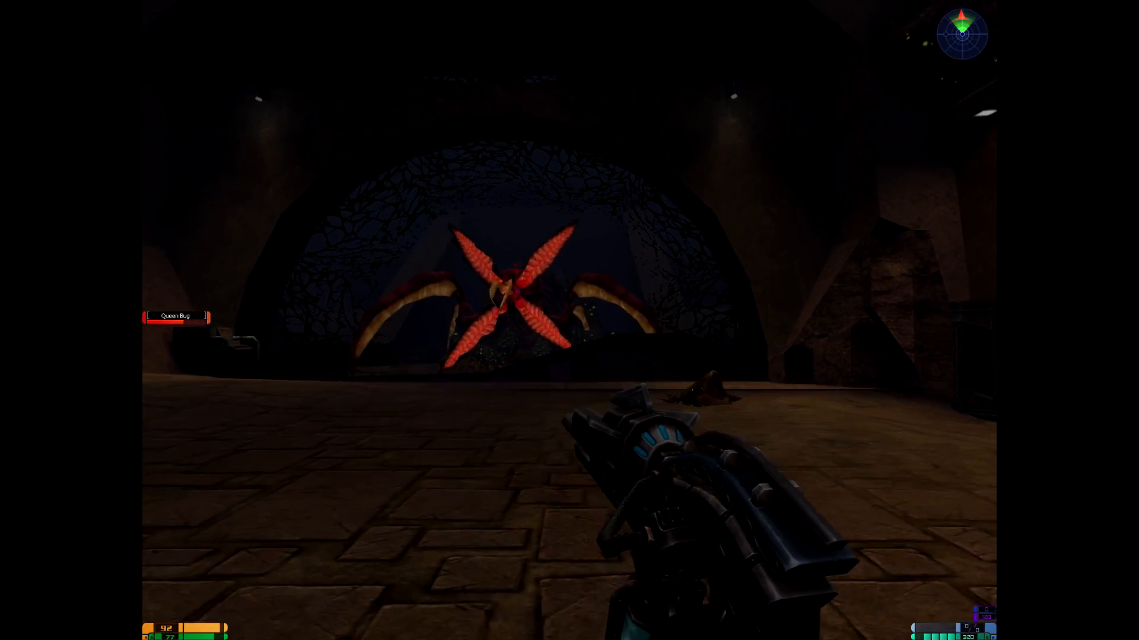
click(497, 320)
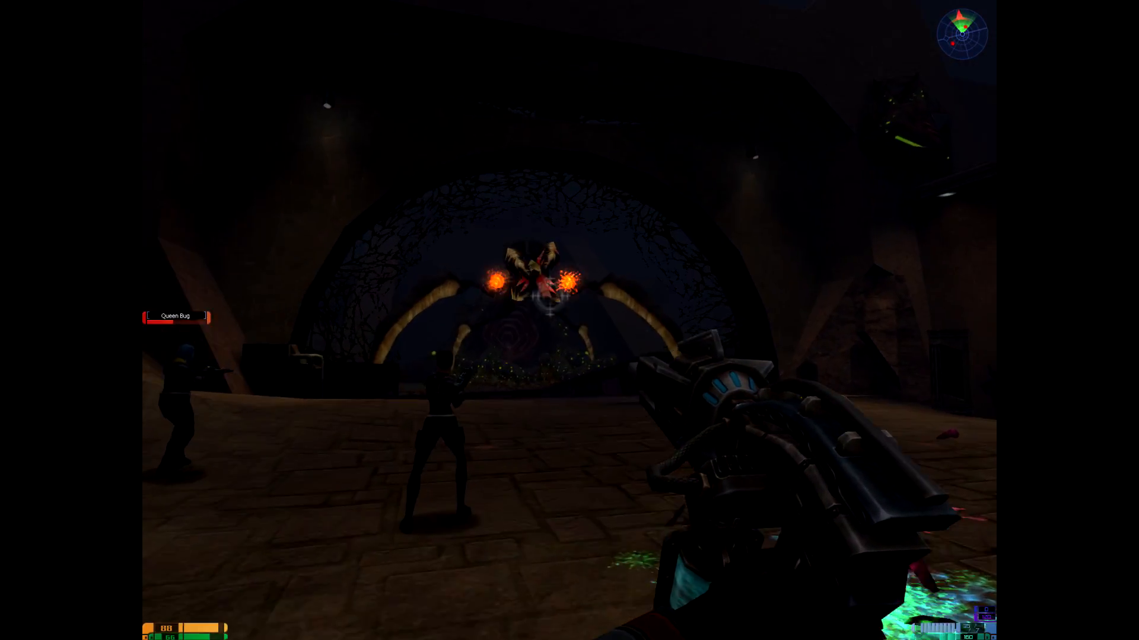
click(569, 320)
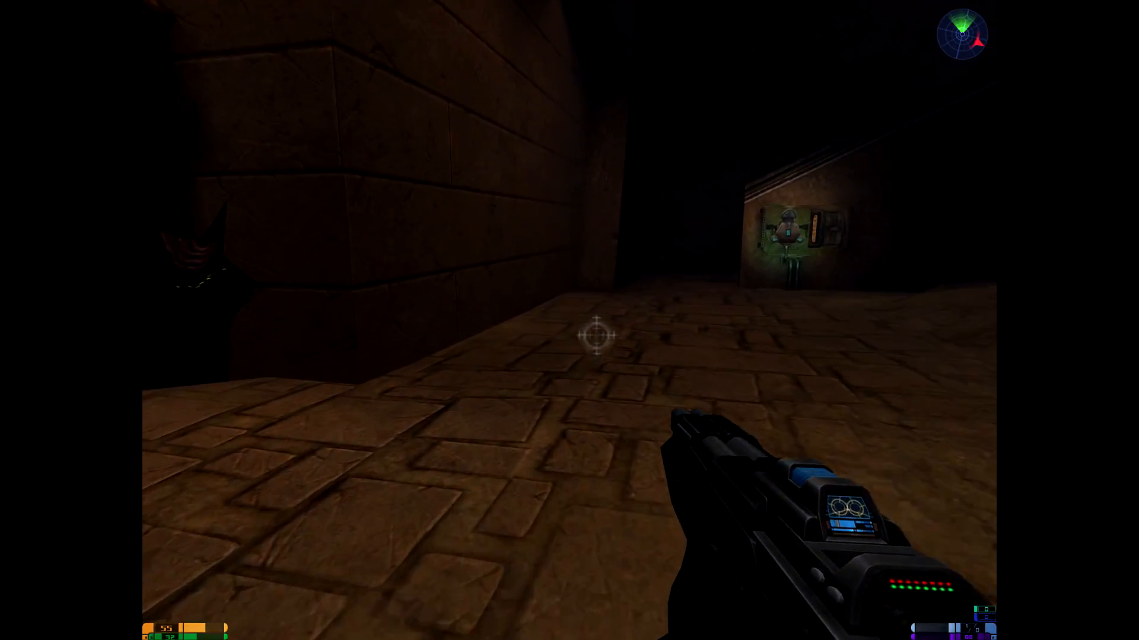
click(569, 320)
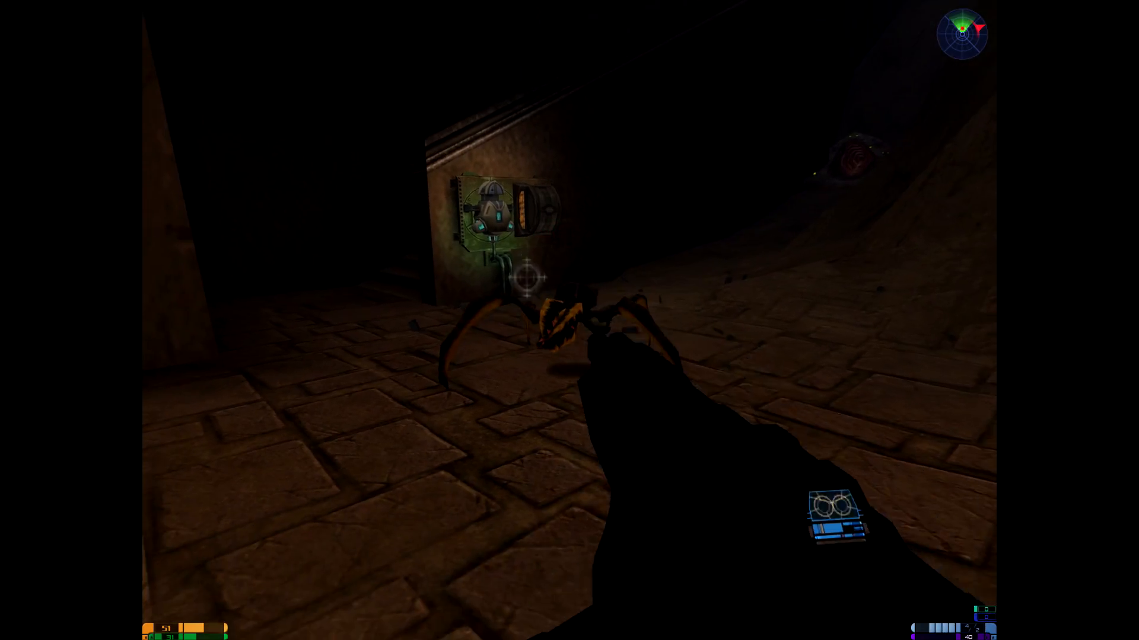
click(570, 320)
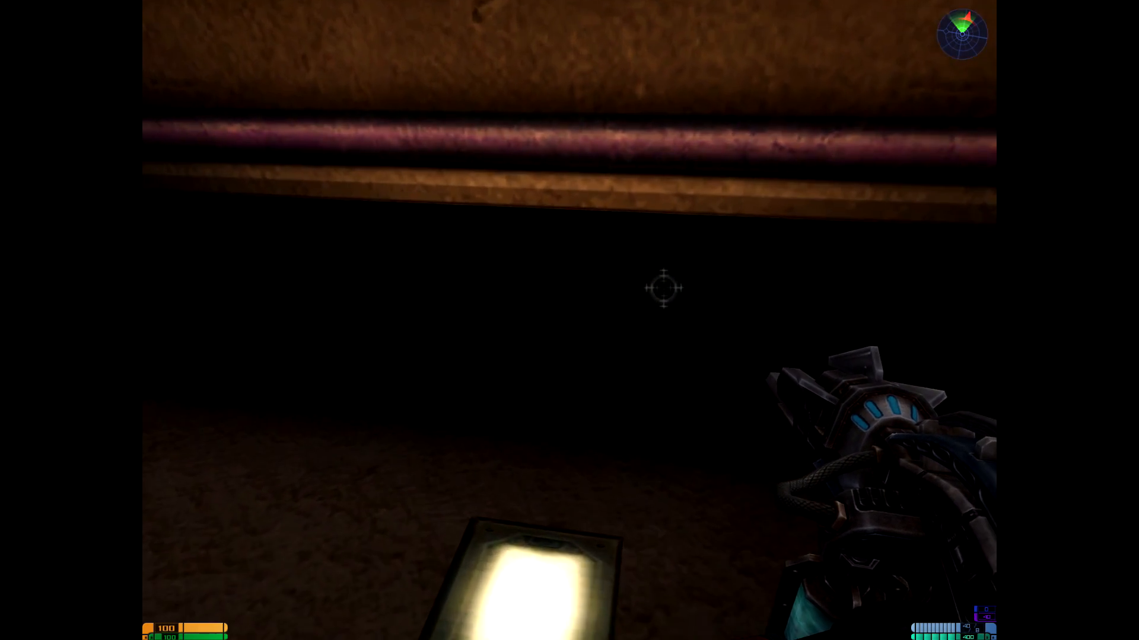
mouse_move(494, 306)
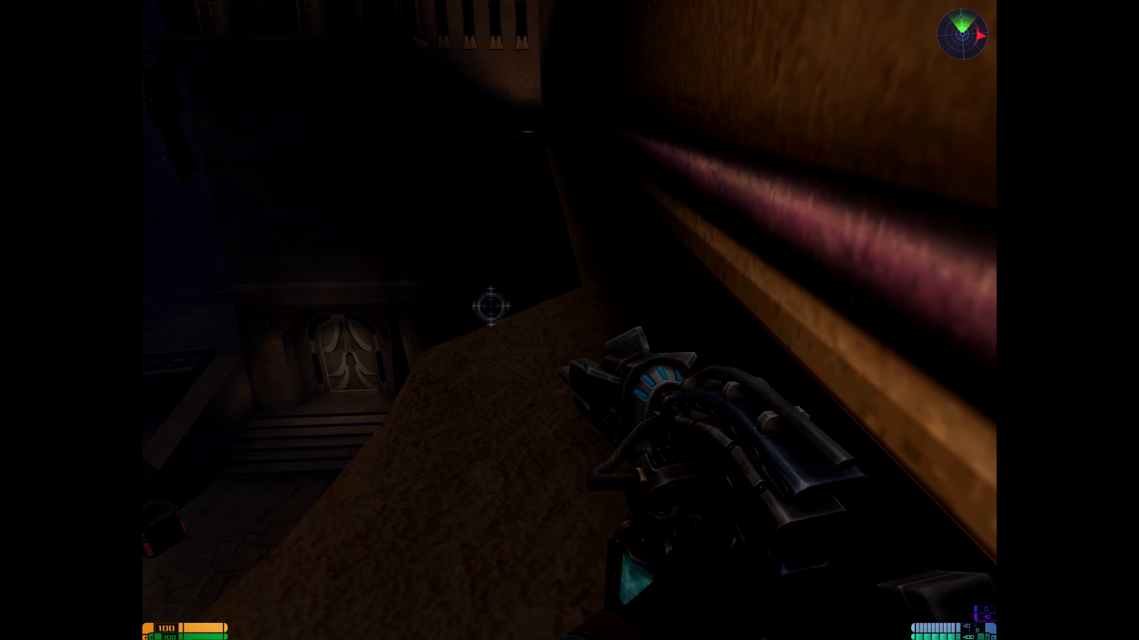